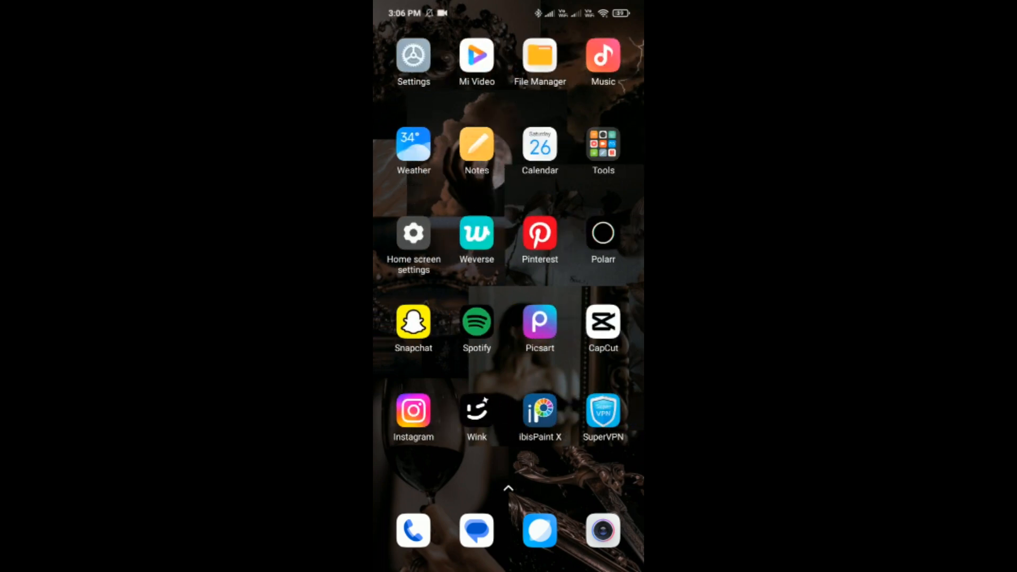
- Swipe to the next home screen page and launch the Facebook app
{"action": "scroll", "scroll_direction": "left", "scroll_amount": 3}
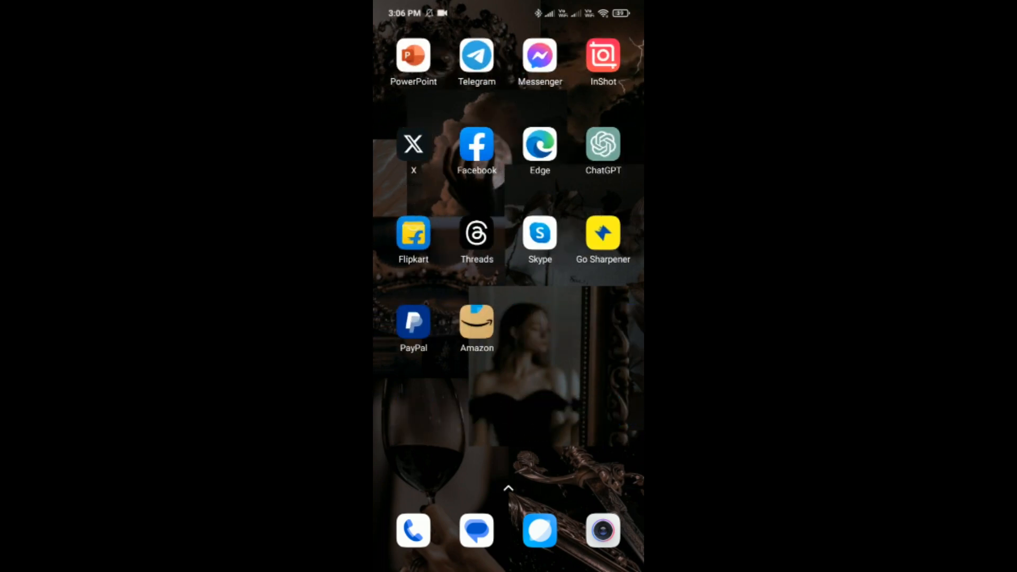
{"action": "left_click", "coordinate": [477, 144]}
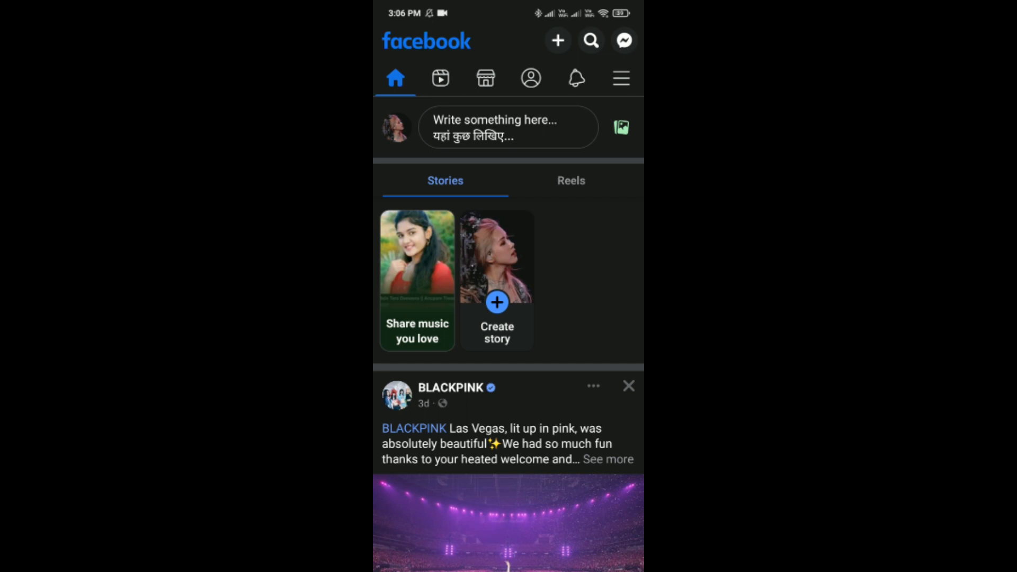
- Open the Facebook hamburger menu showing Settings, Privacy shortcuts, Dark mode and Language
{"action": "left_click", "coordinate": [619, 78]}
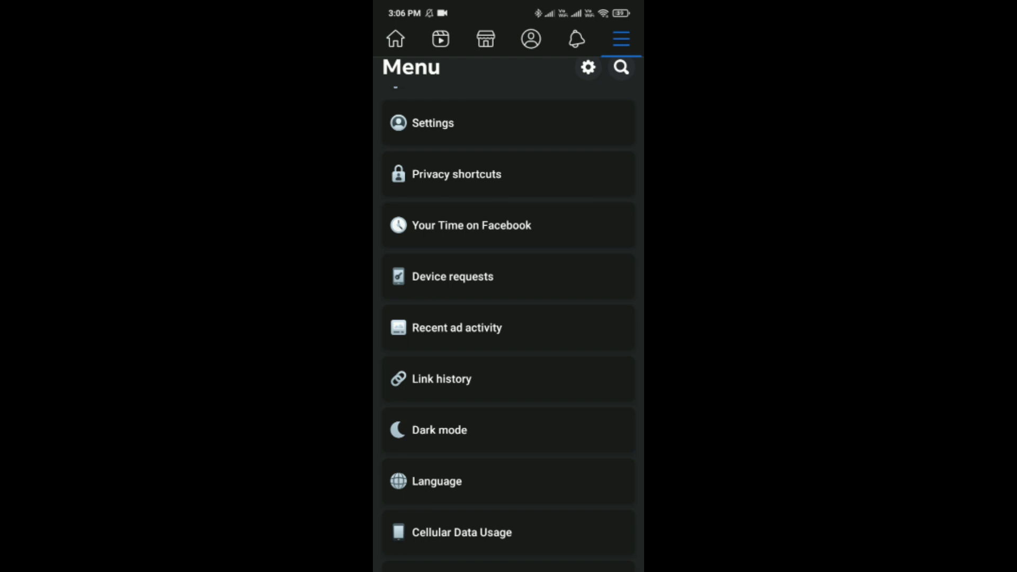
- Go from Settings to Accounts Center, showing profiles and account settings
{"action": "left_click", "coordinate": [434, 122]}
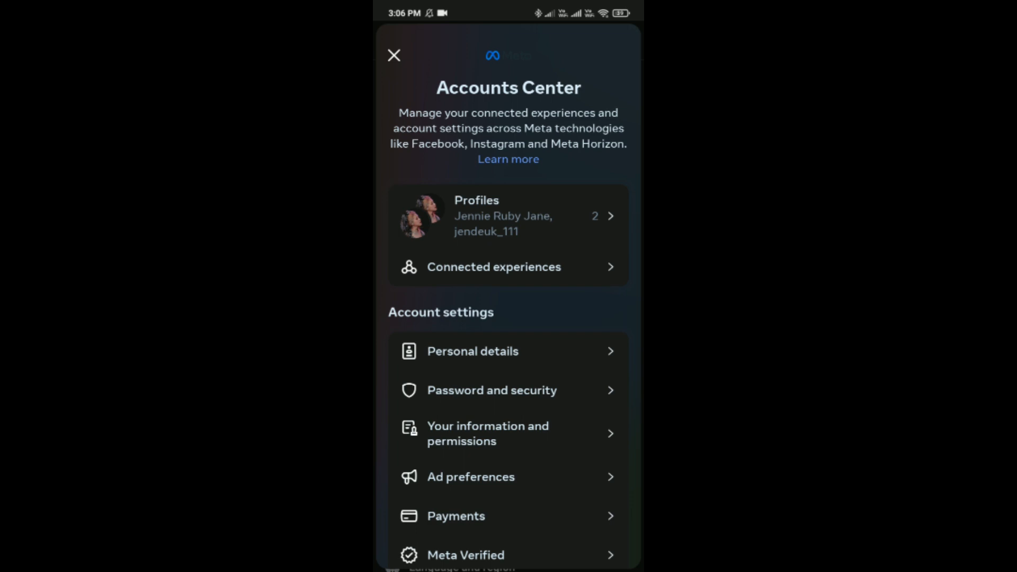
- Review Personal details, including contact info and birthday, then leave Accounts Center
{"action": "left_click", "coordinate": [472, 351]}
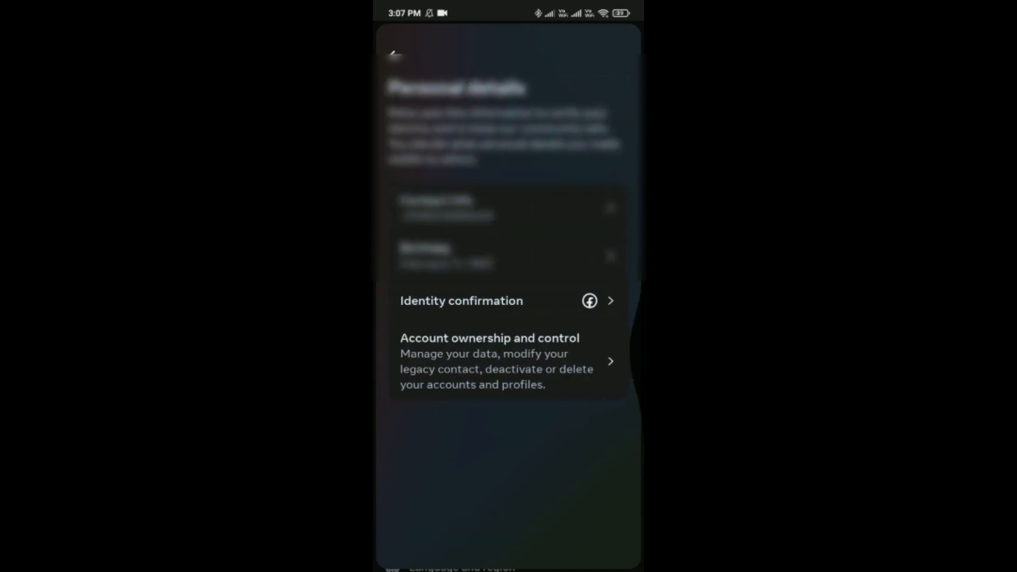
{"action": "left_click", "coordinate": [396, 55]}
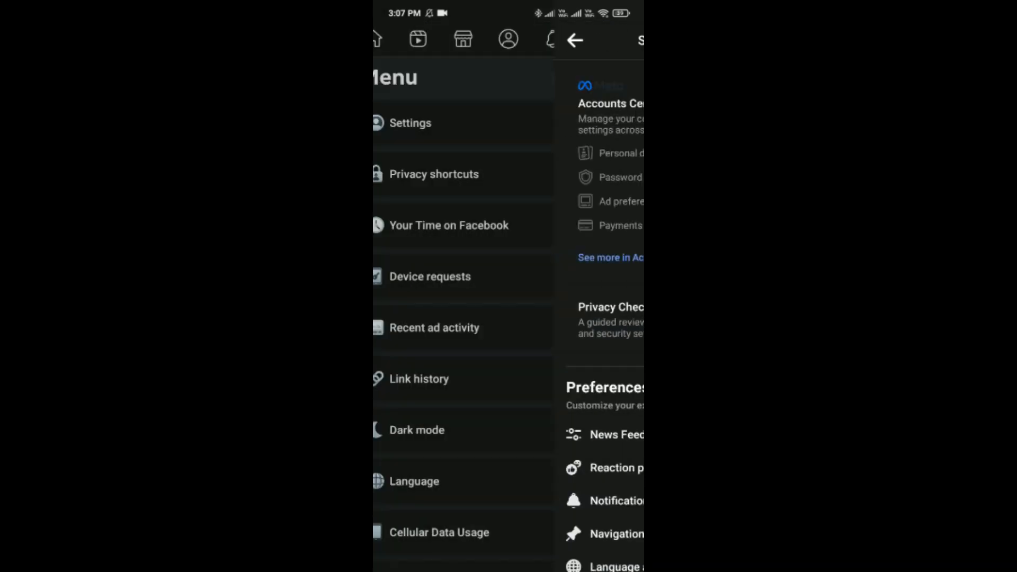